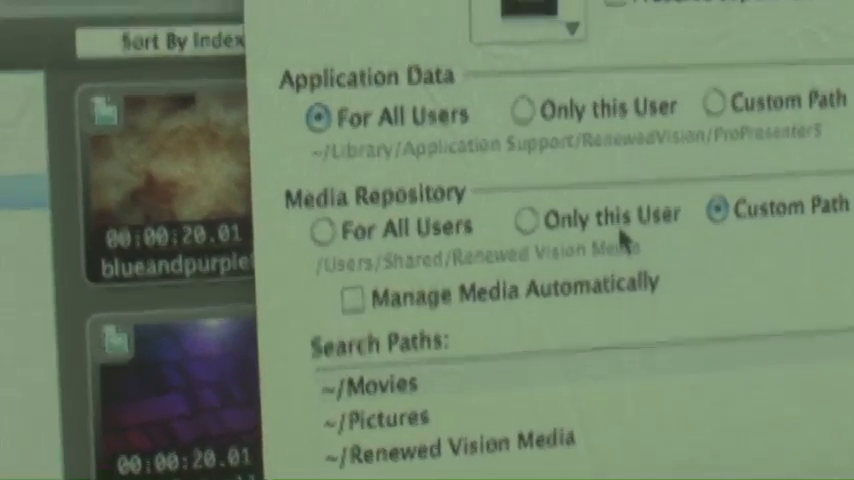
Step: Review the Media Repository preferences with the custom /Users/Shared/Renewed Vision Media path
{"action": "scroll", "scroll_direction": "down", "scroll_amount": 3}
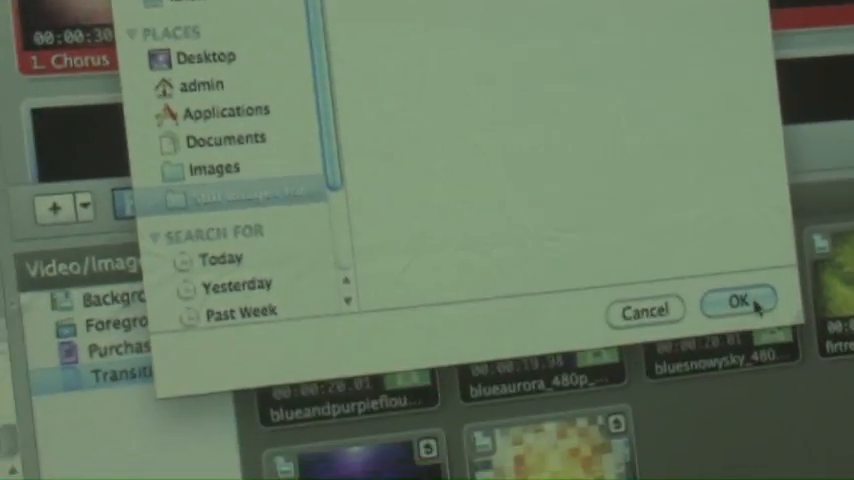
Step: Confirm the images folder as the import source for the library
{"action": "left_click", "coordinate": [740, 310]}
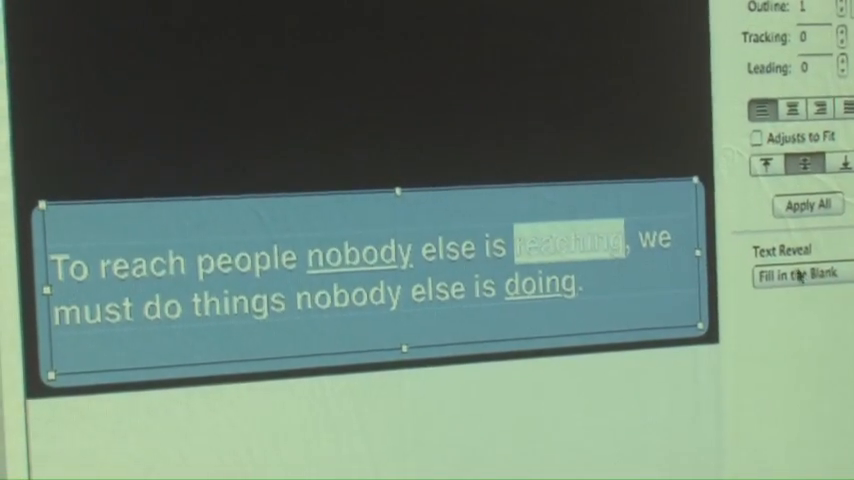
Step: Choose Fill in the Blank as the quote slide's text reveal style
{"action": "left_click", "coordinate": [796, 272]}
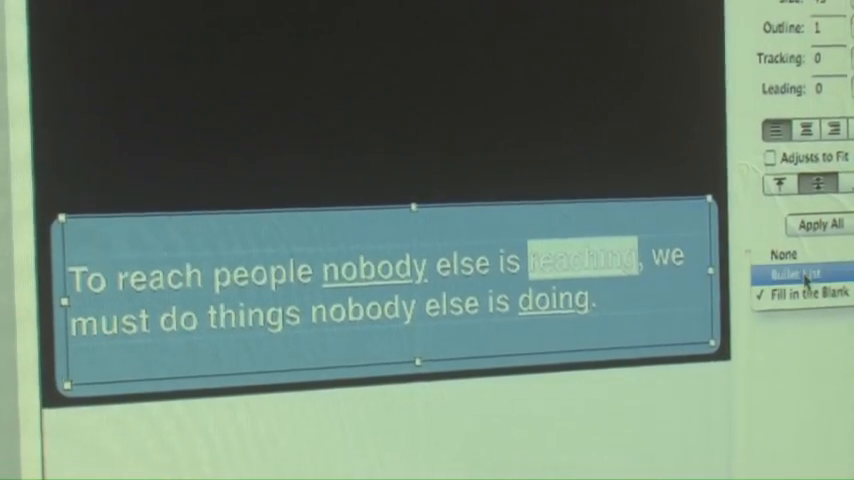